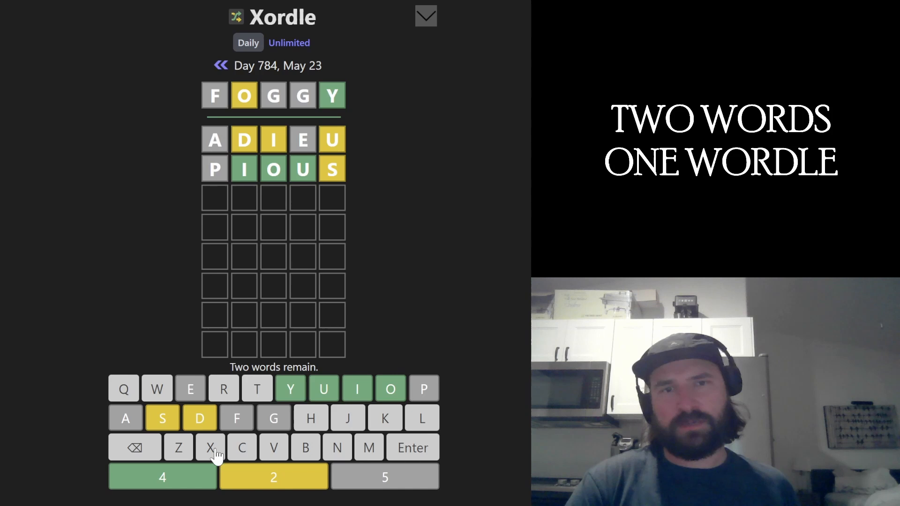
mouse_move(464, 192)
text(SCO)
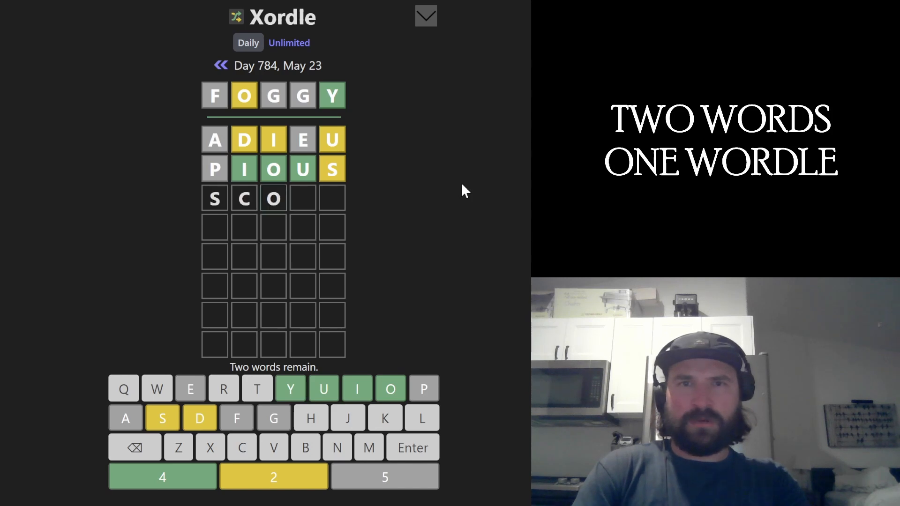
Complete and submit SCOUT as the third guess, revealing C and T as present
text(UT)
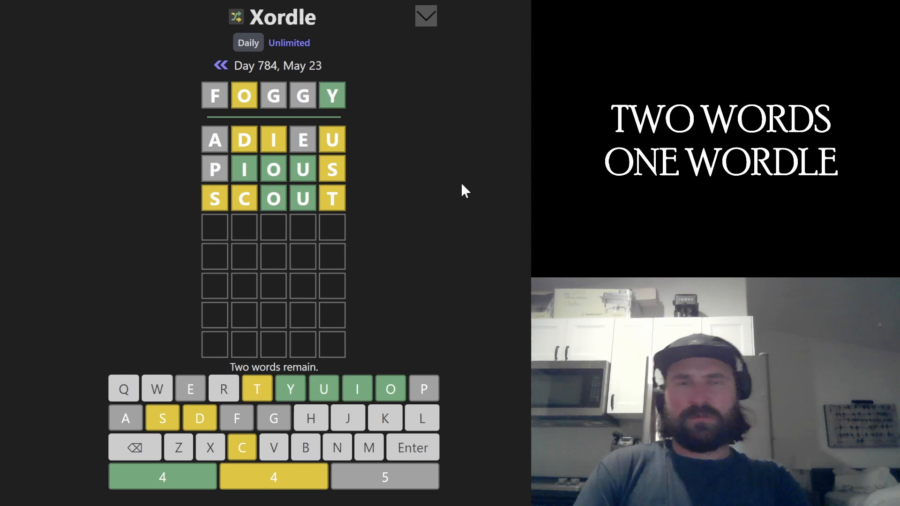
mouse_move(241, 262)
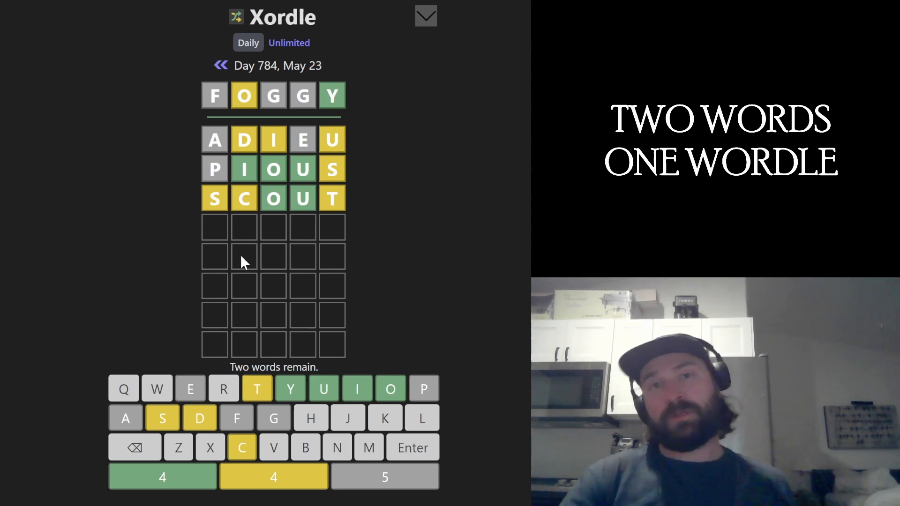
mouse_move(328, 219)
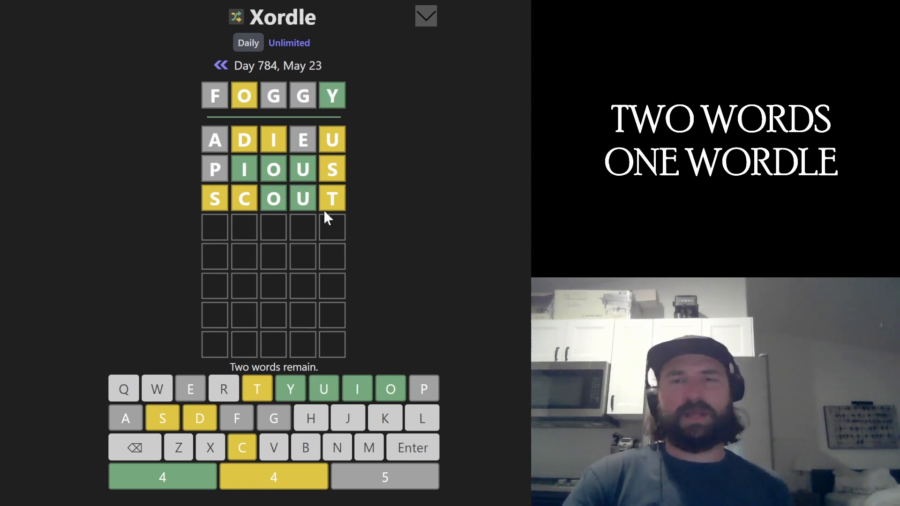
mouse_move(486, 362)
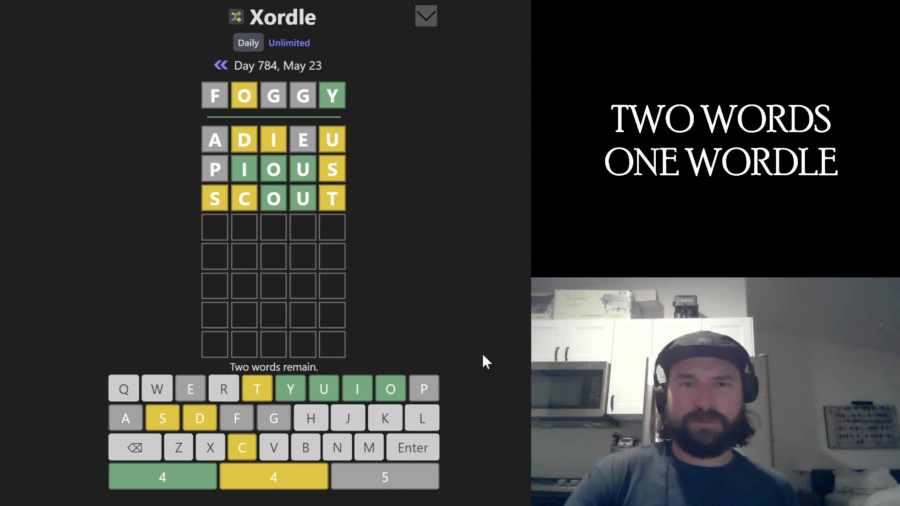
mouse_move(304, 254)
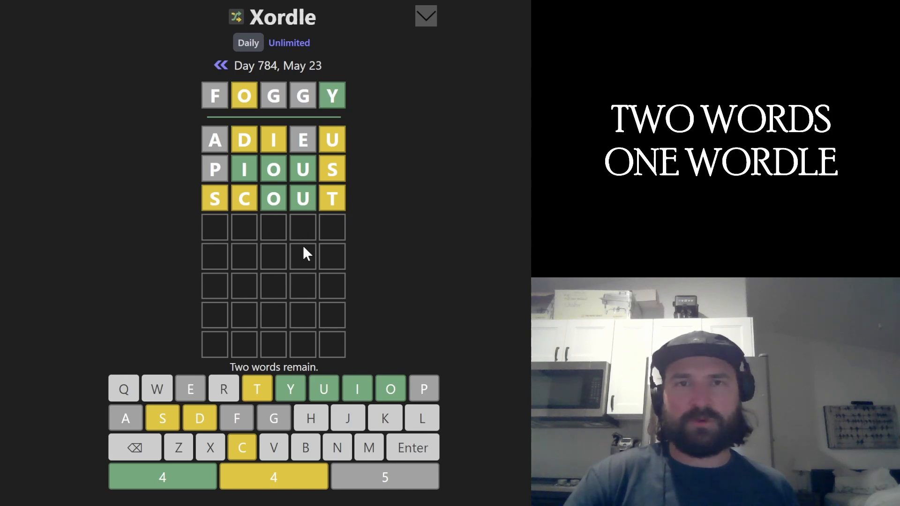
mouse_move(375, 220)
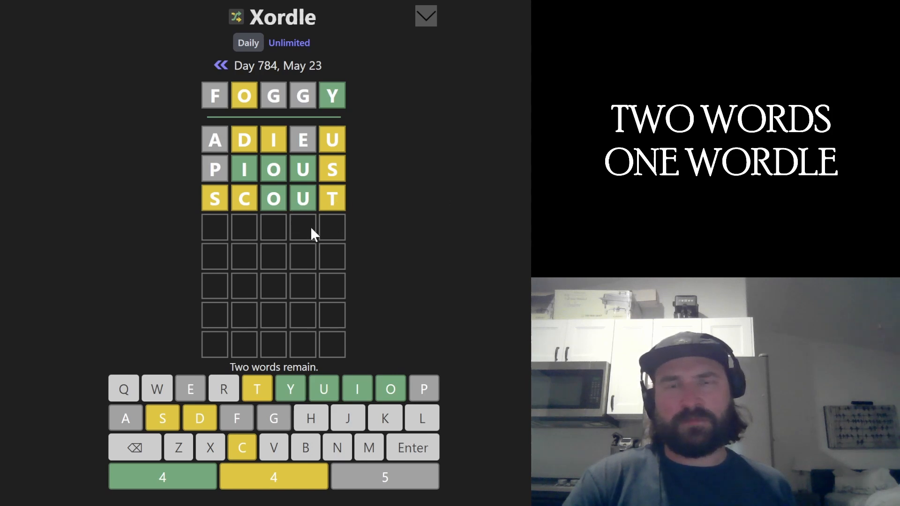
mouse_move(459, 276)
text(RISKY)
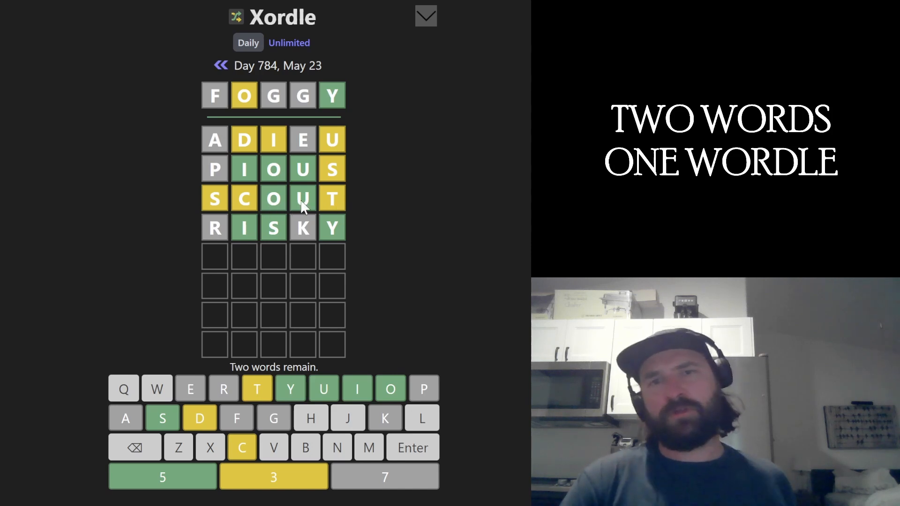
mouse_move(290, 217)
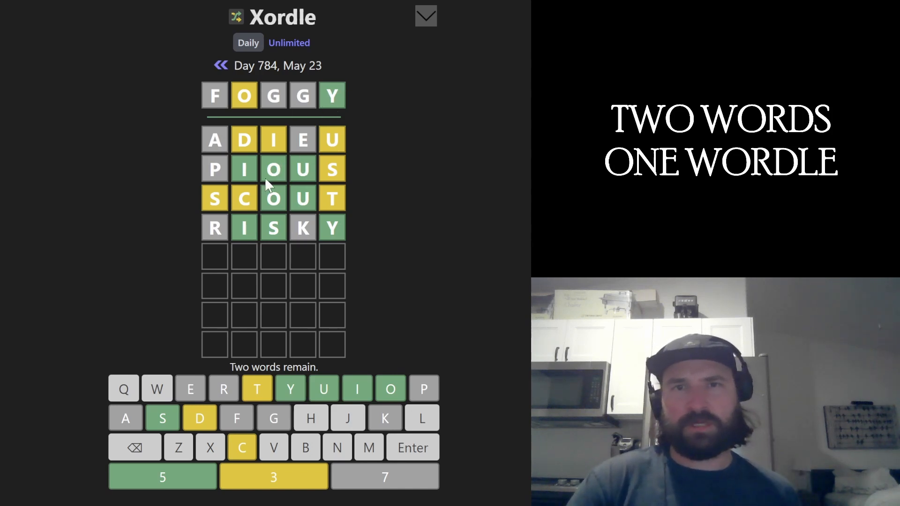
mouse_move(510, 227)
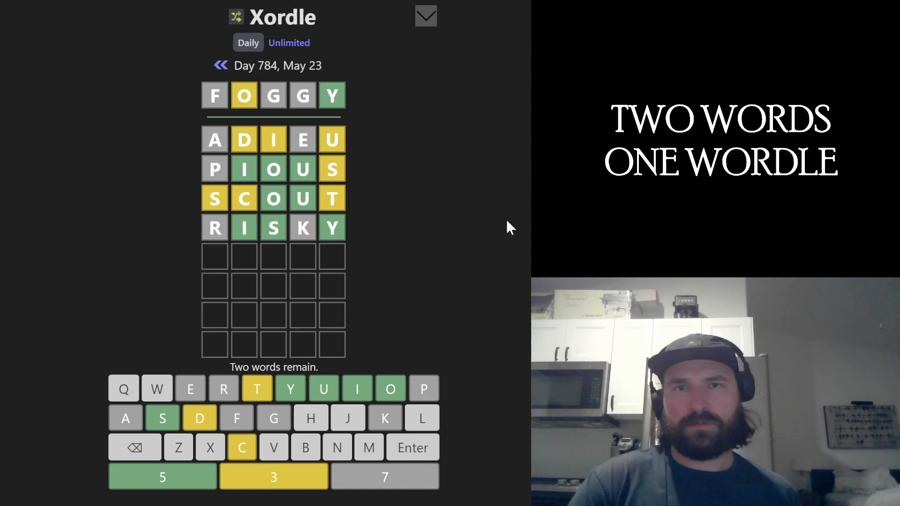
mouse_move(506, 232)
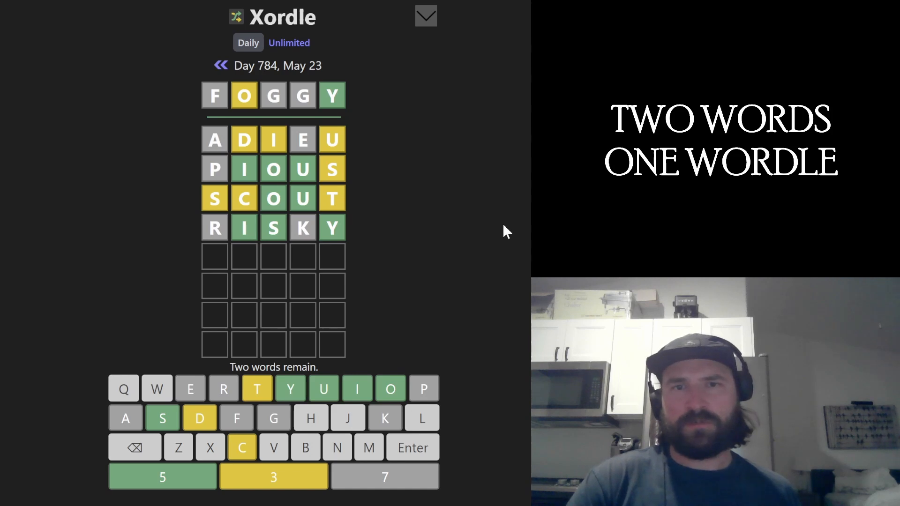
mouse_move(504, 234)
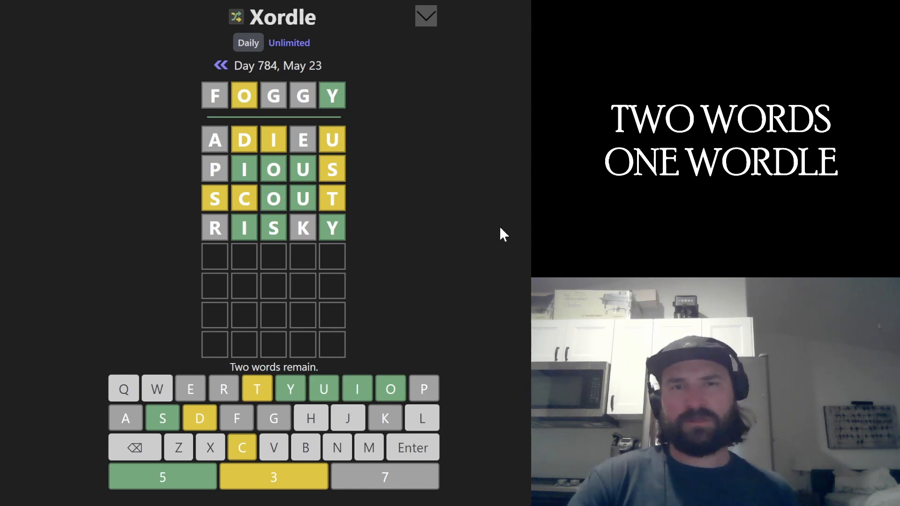
Submit the guess that solves MISTY, then enter CLOUD in the next row unscored
key(Enter)
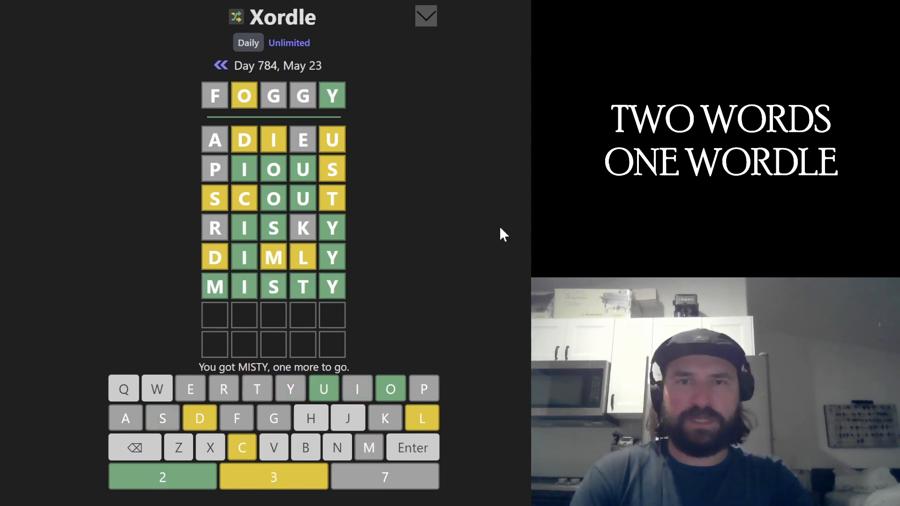
text(CLOUD)
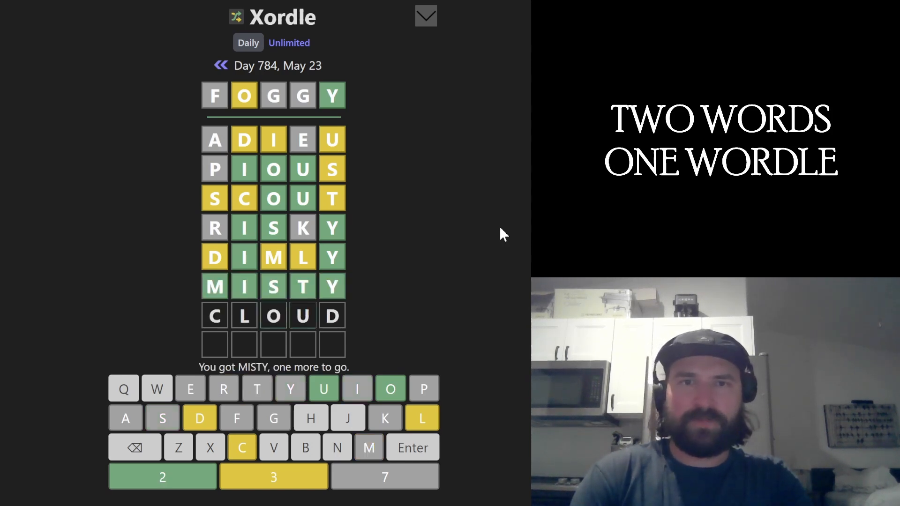